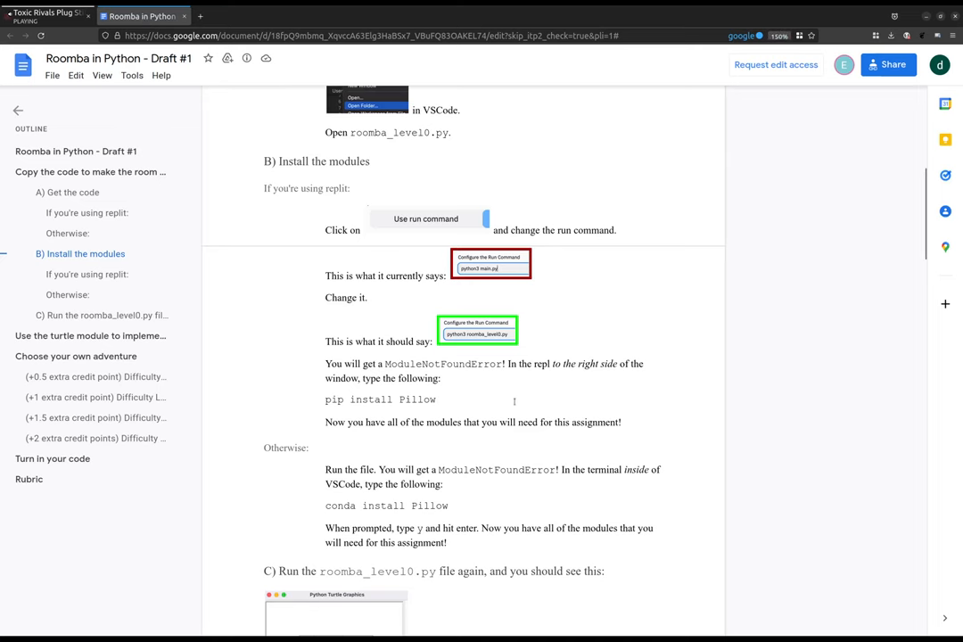
- Scroll to Step 2 and highlight the 40x40 grid note and the for-loop example
{"action": "scroll", "scroll_direction": "down", "scroll_amount": 3}
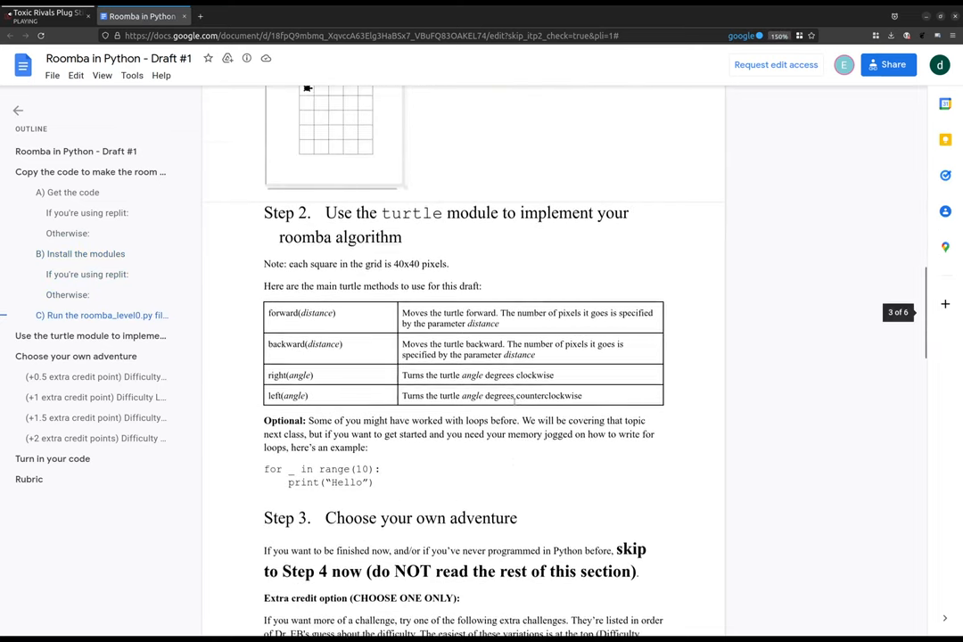
{"action": "scroll", "scroll_direction": "down", "scroll_amount": 3}
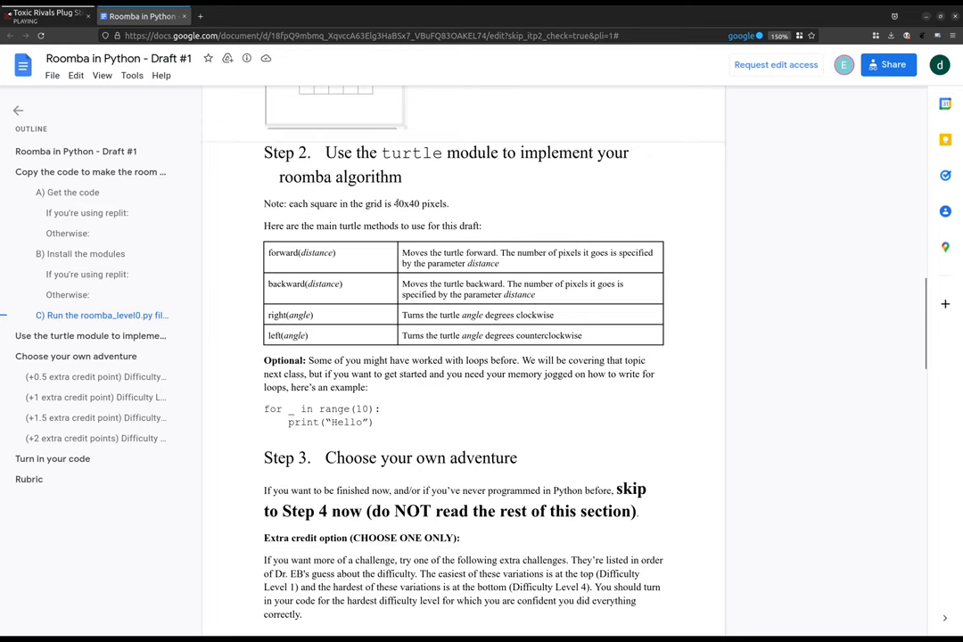
{"action": "double_click", "coordinate": [410, 203]}
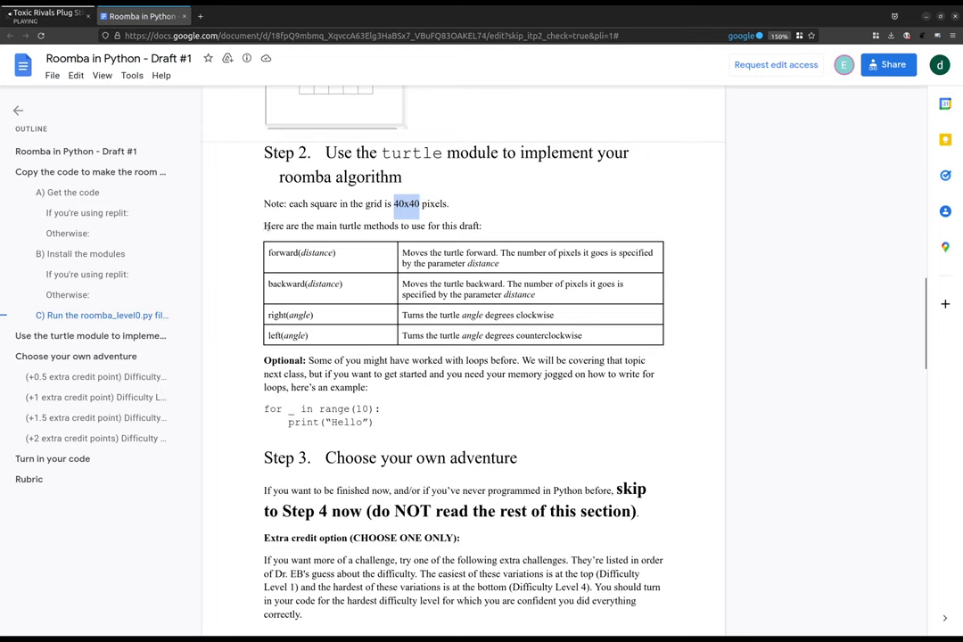
{"action": "double_click", "coordinate": [282, 253]}
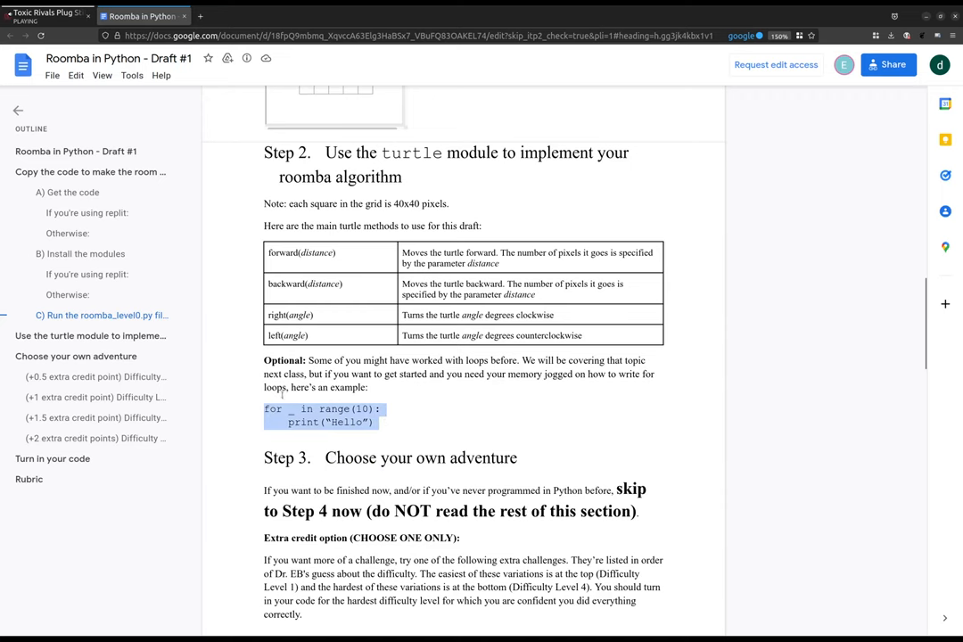
{"action": "scroll", "scroll_direction": "down", "scroll_amount": 3}
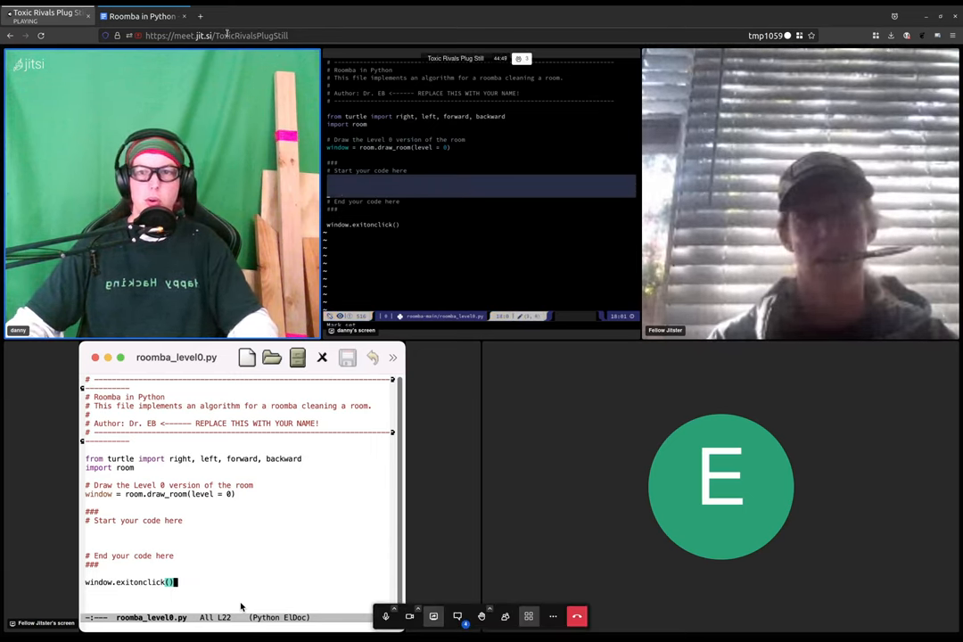
- Focus the local roomba_level0.py Emacs window to follow along with the shared edits
{"action": "left_click", "coordinate": [143, 15]}
{"action": "type", "text": "forwa"}
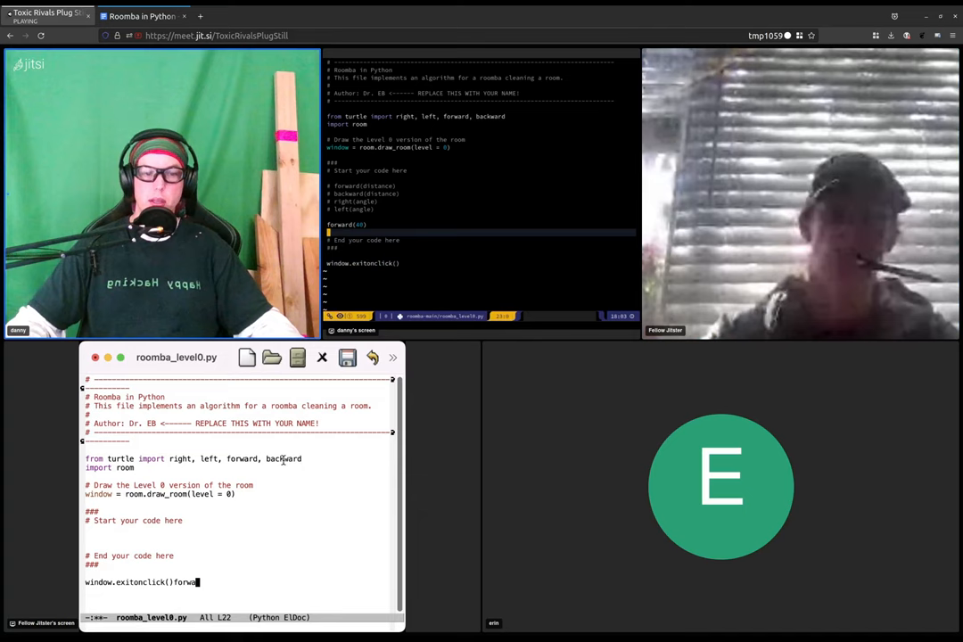
- Remove the stray letters after exitonclick and write forward(40) under '# Start your code here'
{"action": "key", "text": "BackSpace"}
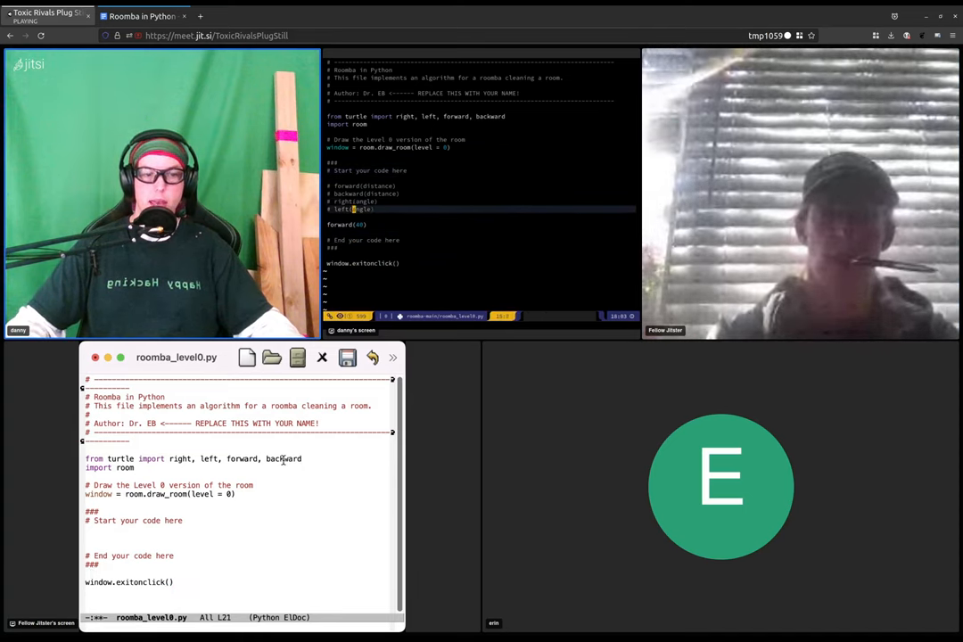
{"action": "type", "text": "forward("}
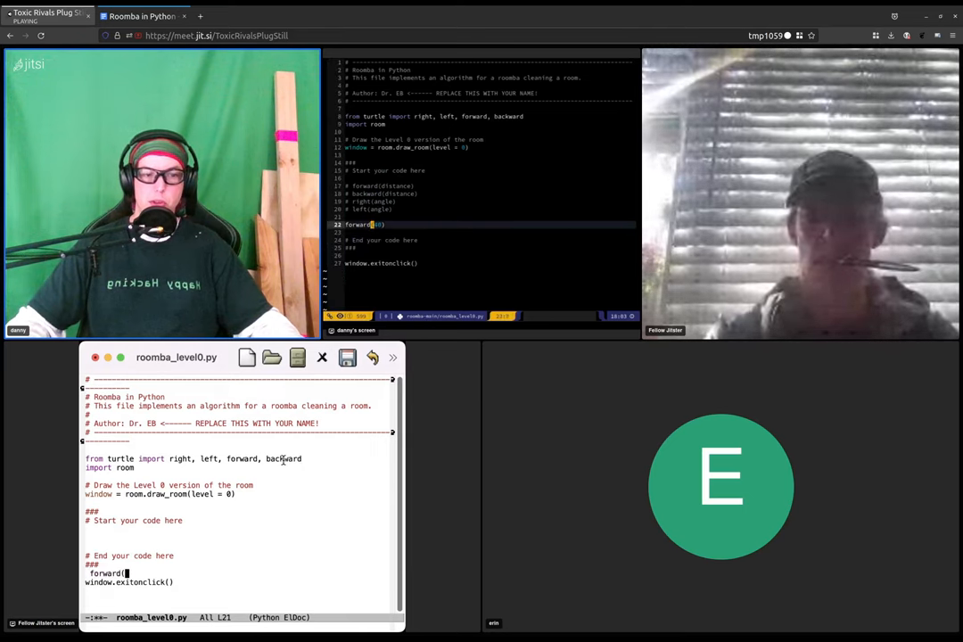
{"action": "type", "text": "40)"}
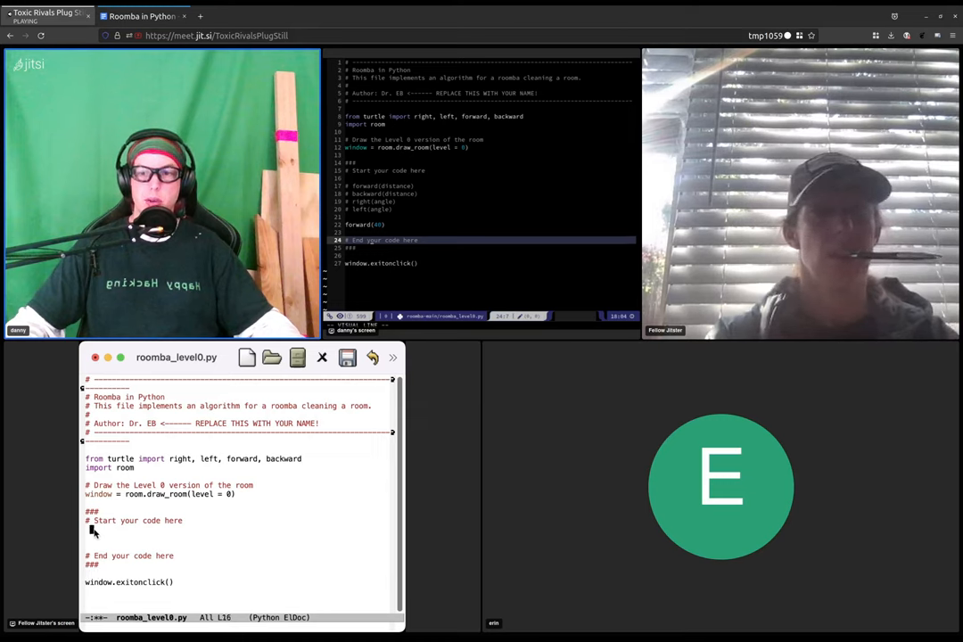
{"action": "type", "text": "for"}
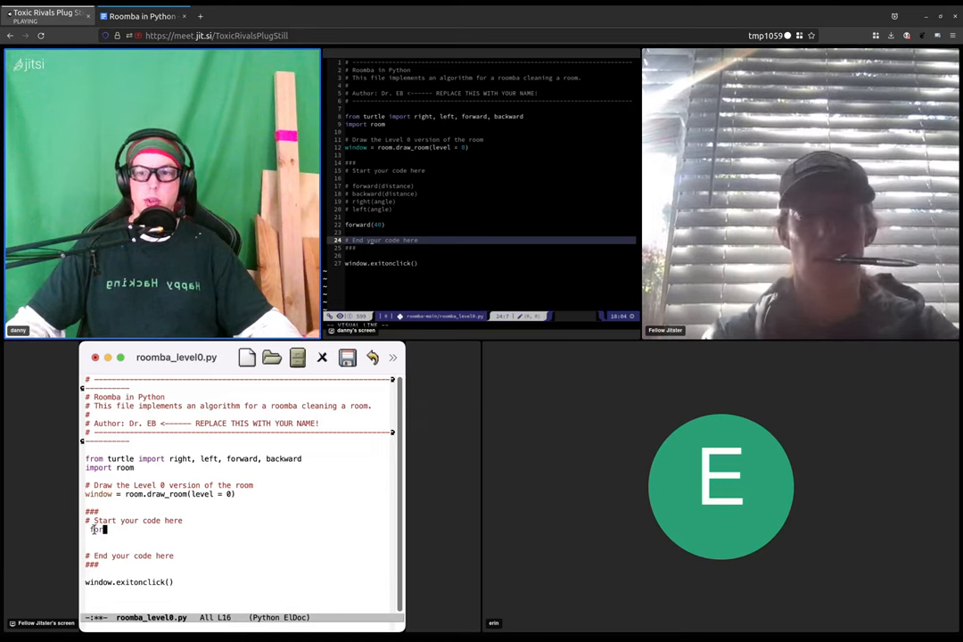
{"action": "type", "text": "forward("}
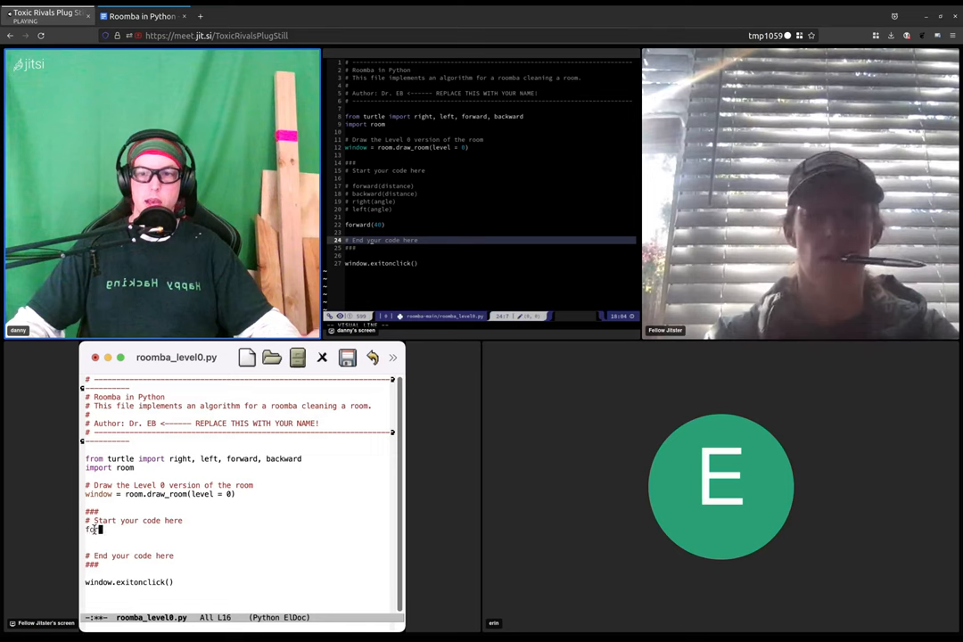
{"action": "type", "text": "rw"}
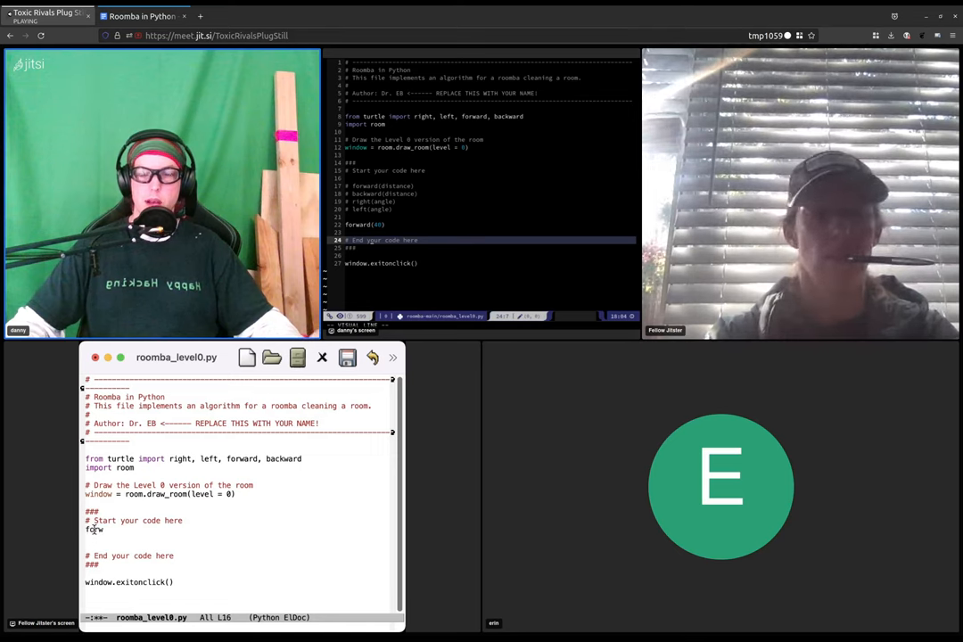
{"action": "type", "text": "ard"}
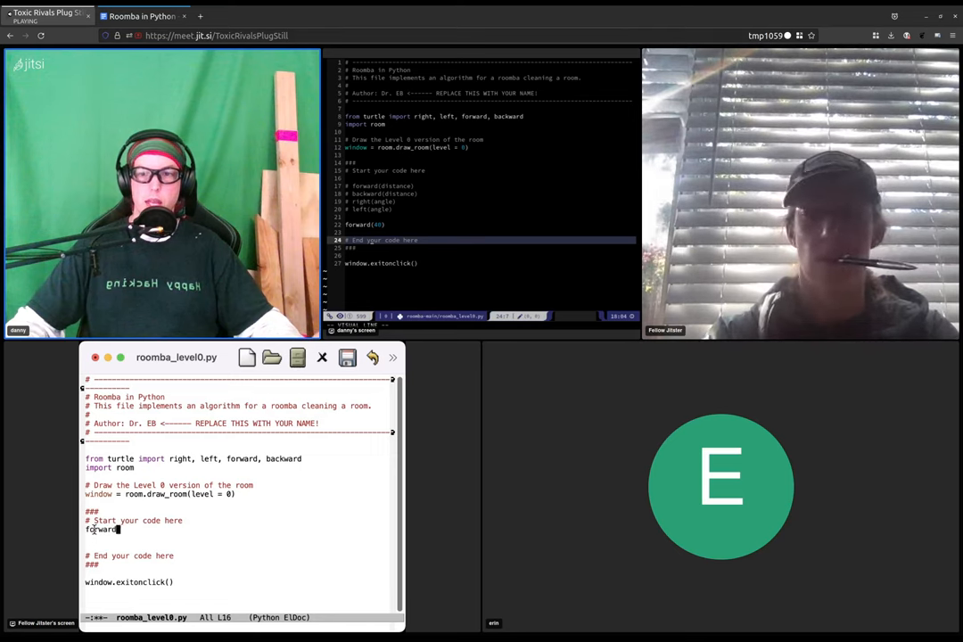
{"action": "type", "text": "(40)"}
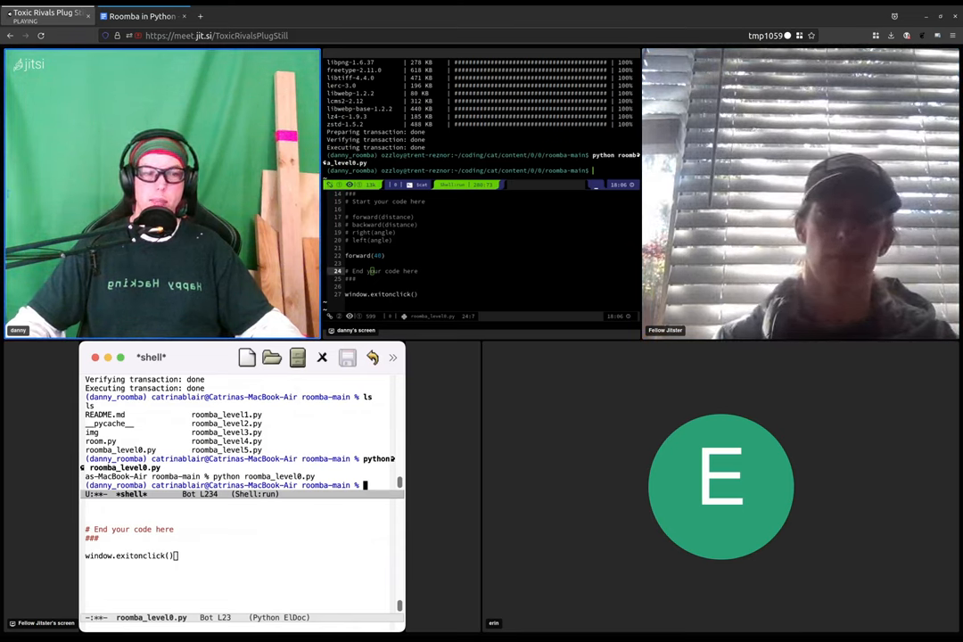
- Enter python roomba_level0.py in the Emacs shell pane to run the script
{"action": "type", "text": "python roomba_level0.py"}
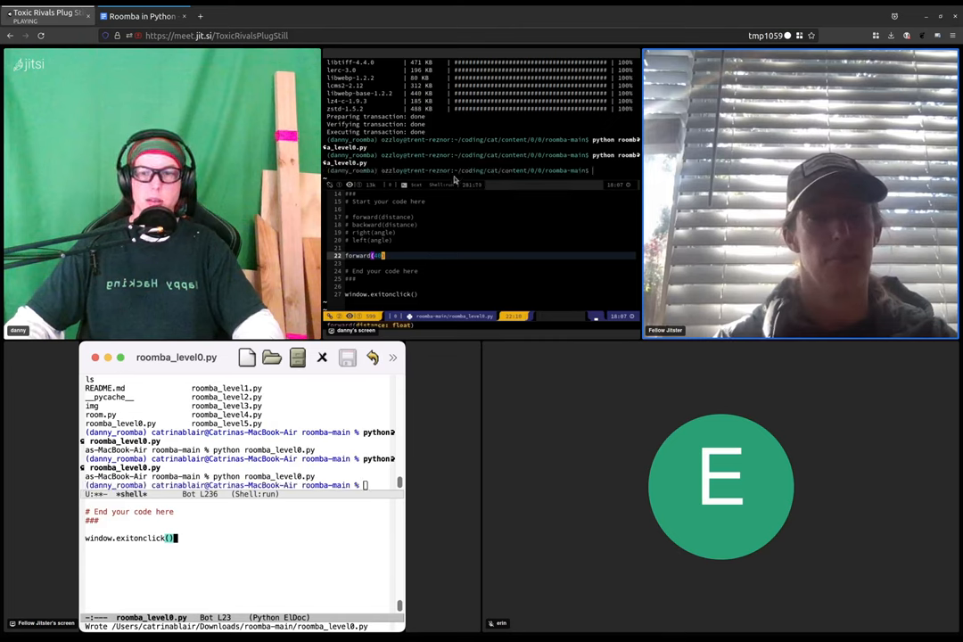
{"action": "mouse_move", "coordinate": [285, 557]}
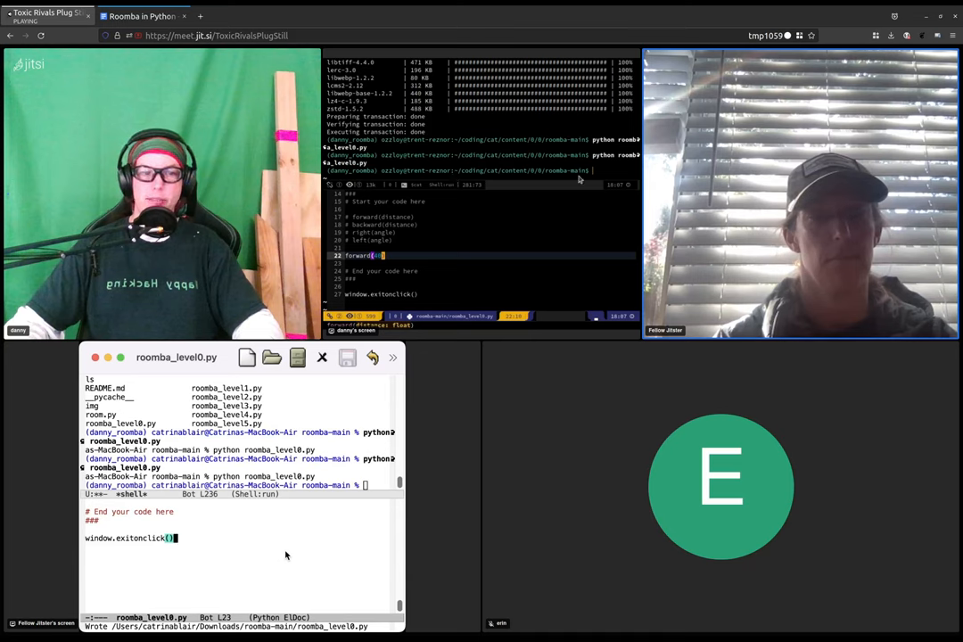